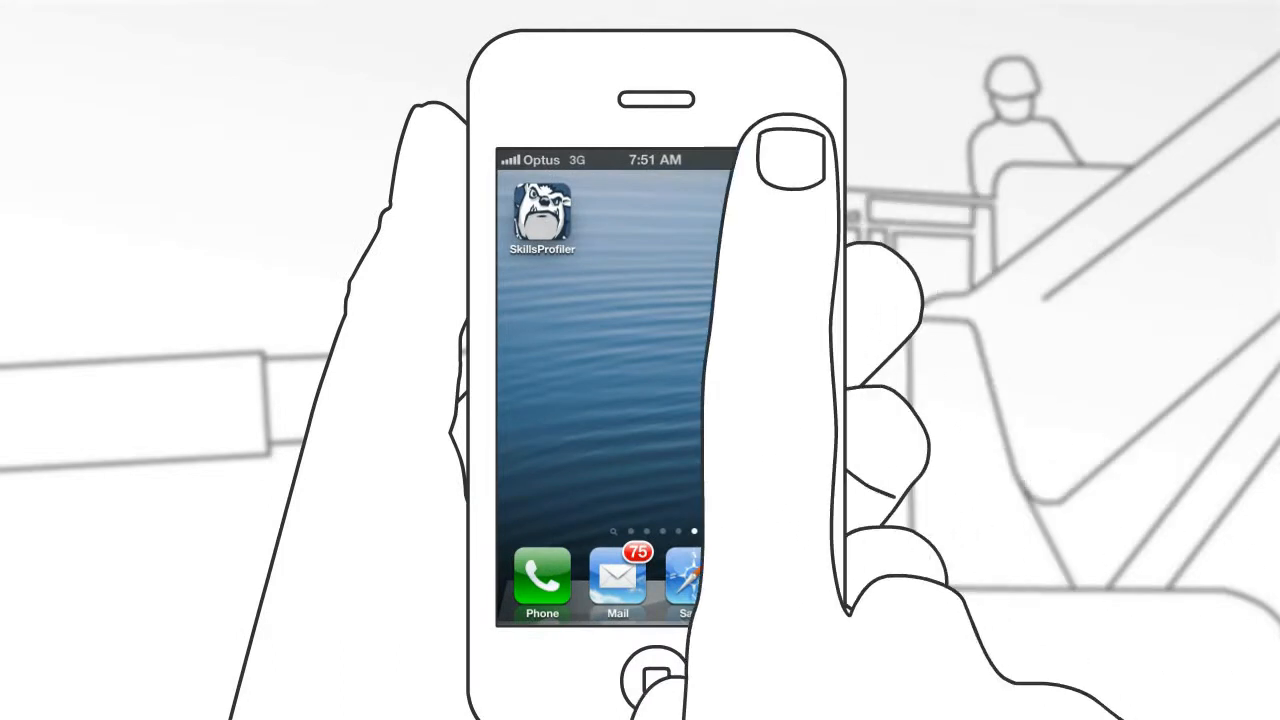
# Step: Launch Skills Profiler, sign in, and fill the entry details through to Add Tasks
pyautogui.click(542, 210)
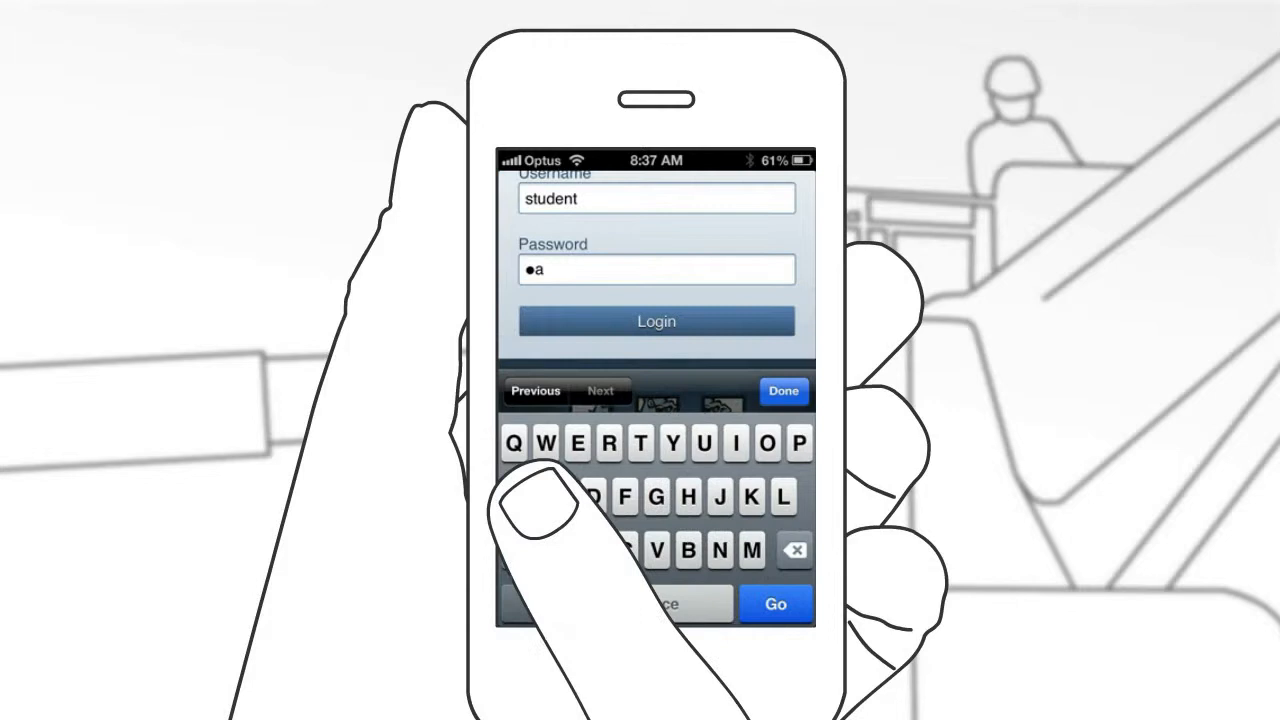
pyautogui.click(656, 321)
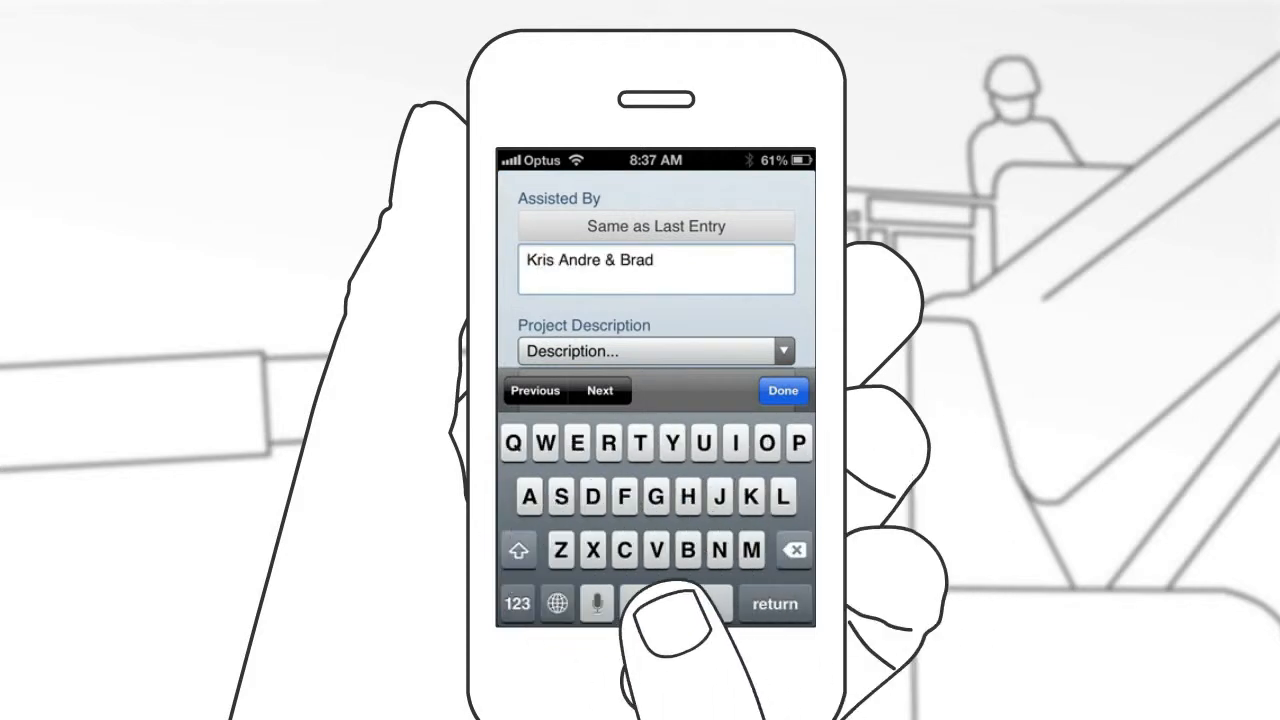
pyautogui.click(655, 351)
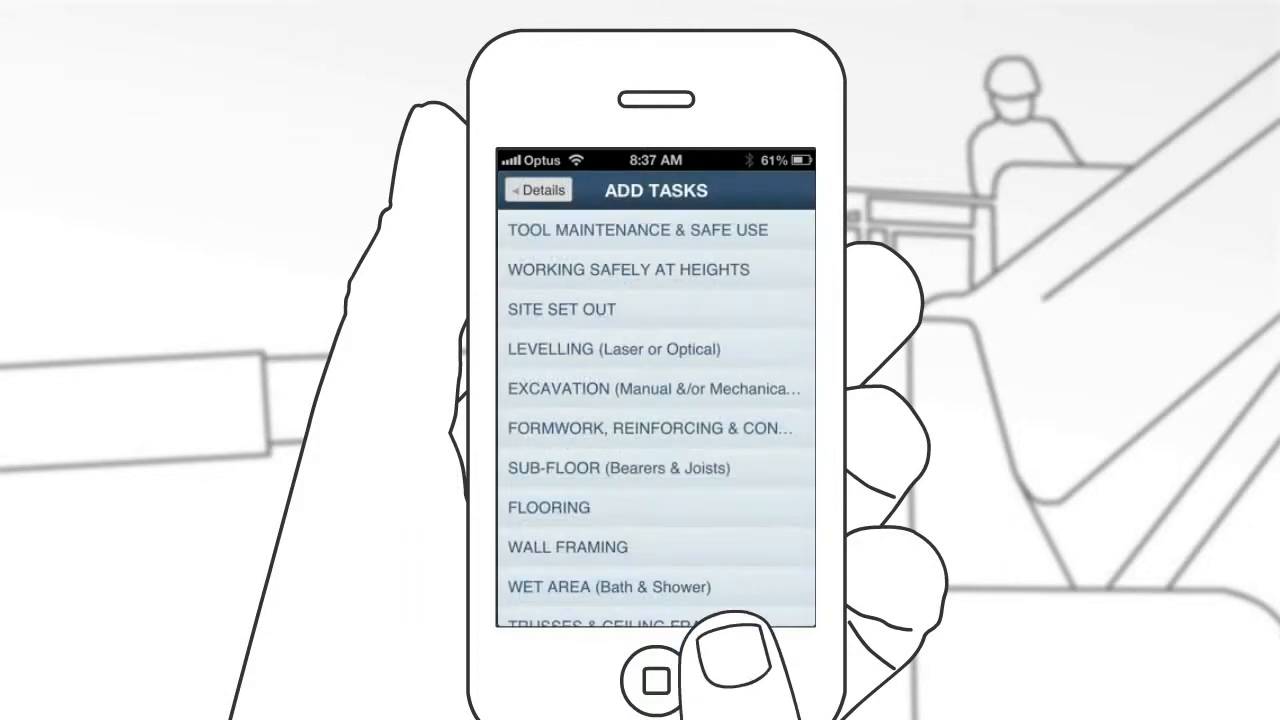
# Step: Tick 'Sharpen a chisel' under Tool Maintenance & Safe Use and attach a library photo
pyautogui.click(637, 229)
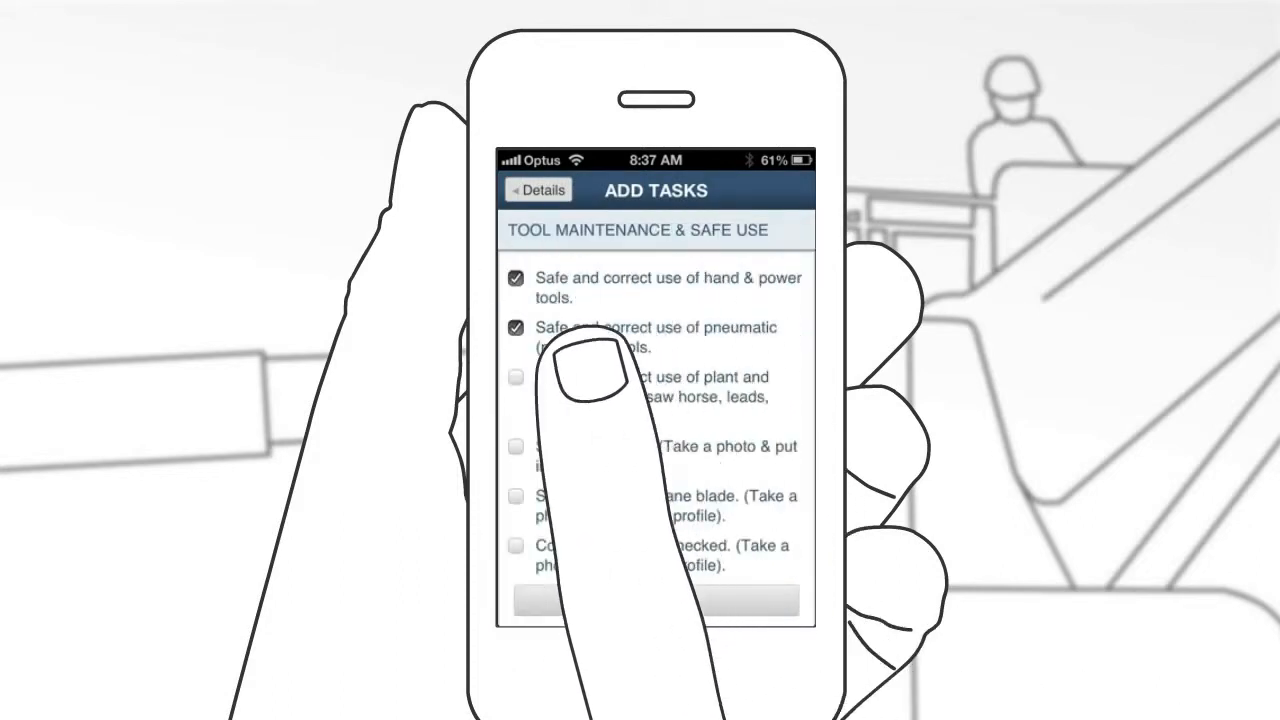
pyautogui.click(516, 446)
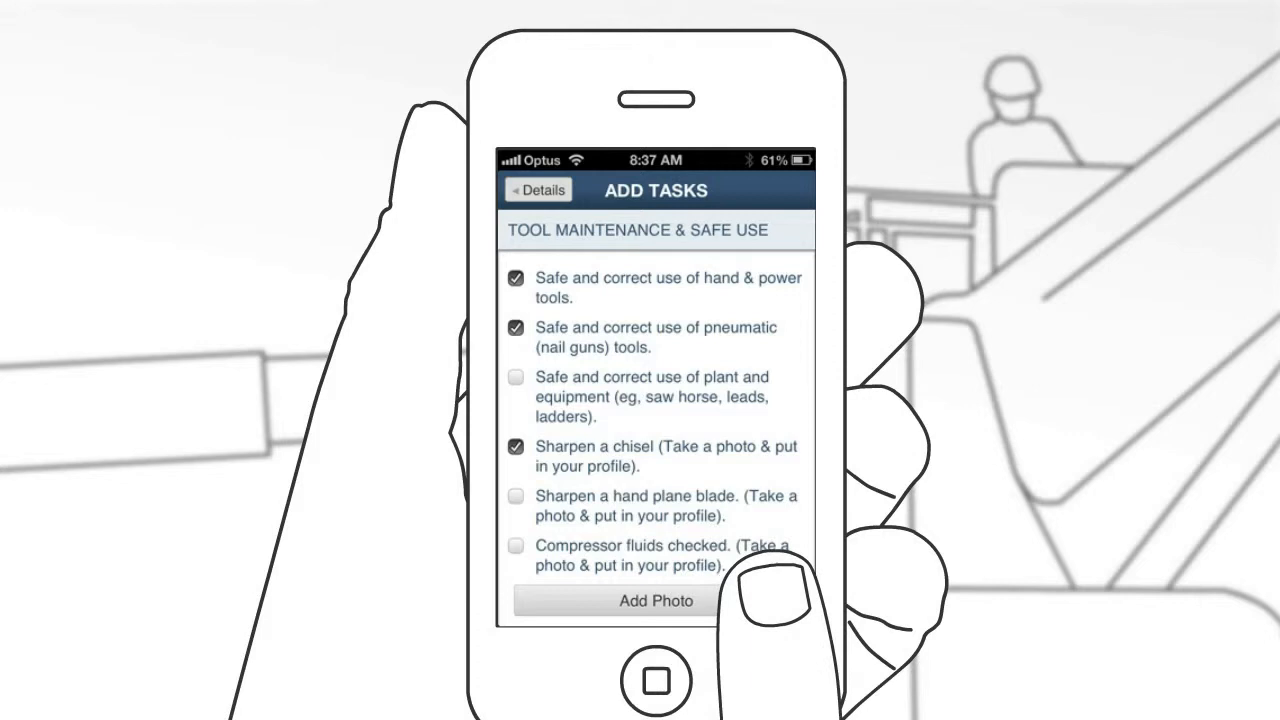
pyautogui.click(656, 600)
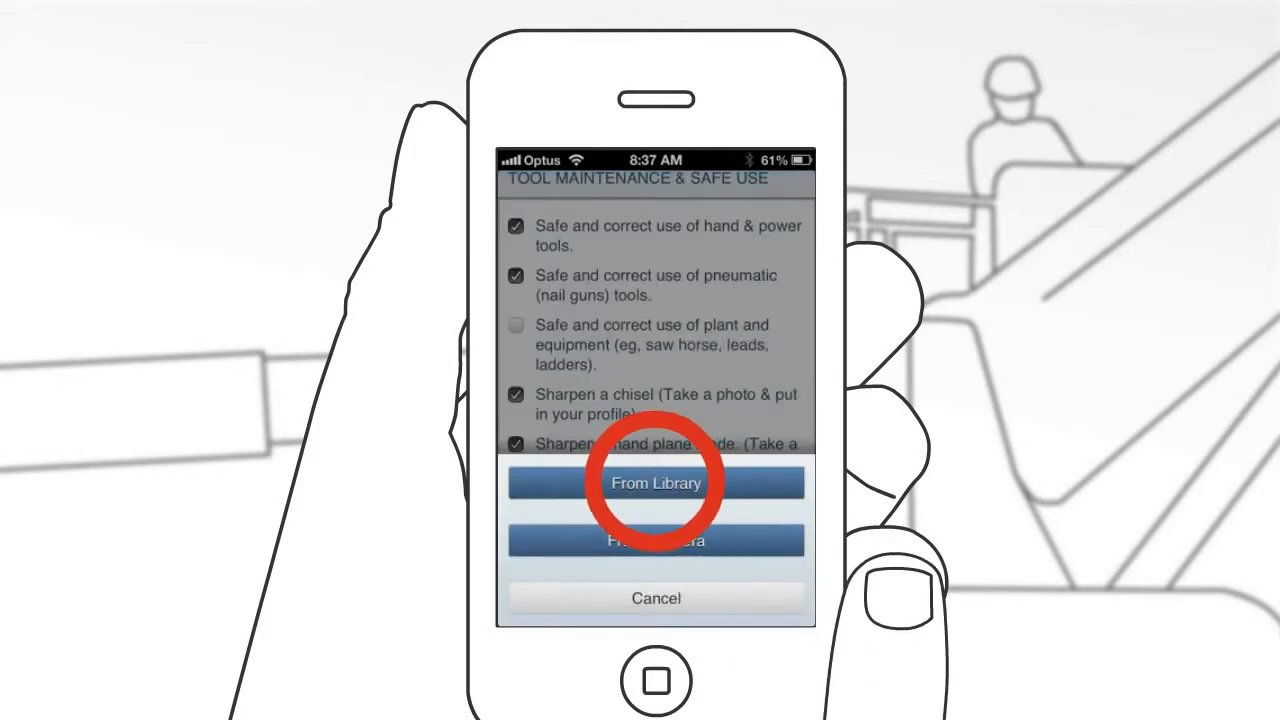
pyautogui.click(656, 483)
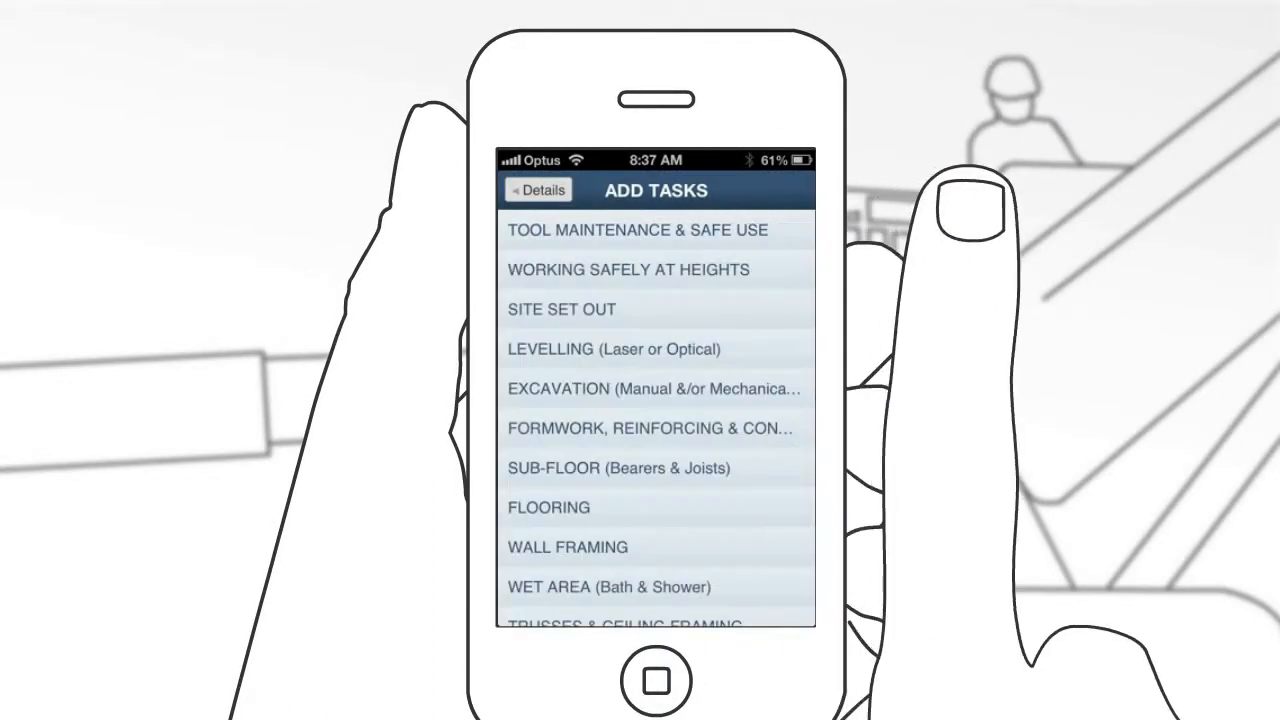
# Step: Save the Renovation entry with Upload Later from the bottom of Add Tasks
pyautogui.scroll(-3)
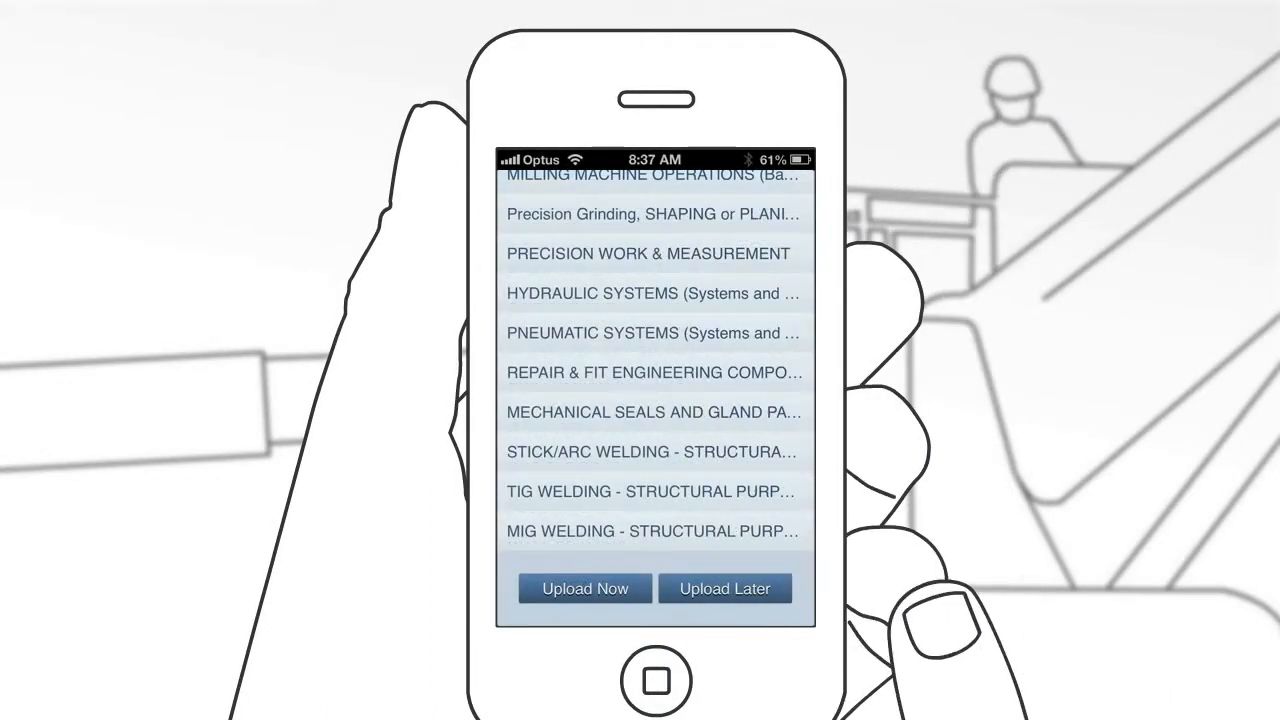
pyautogui.click(584, 588)
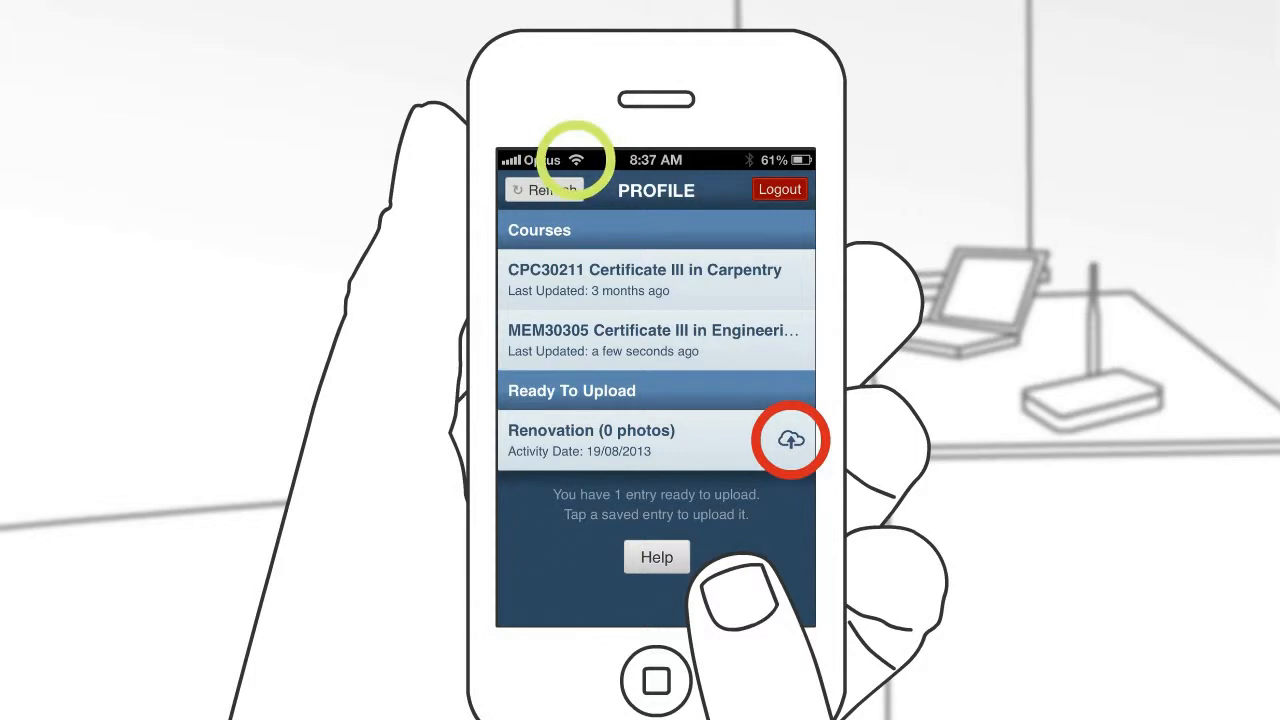
# Step: Tap the cloud icon beside Renovation under Ready To Upload to start its upload
pyautogui.click(790, 440)
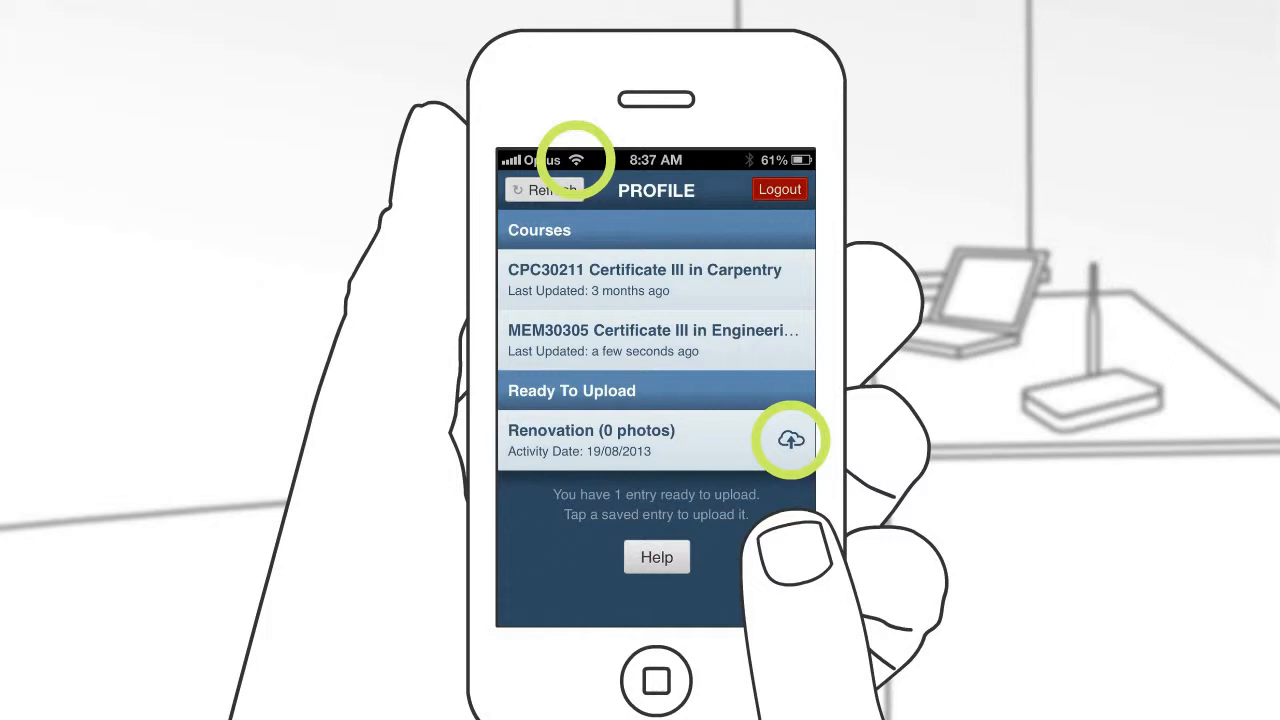
pyautogui.click(791, 440)
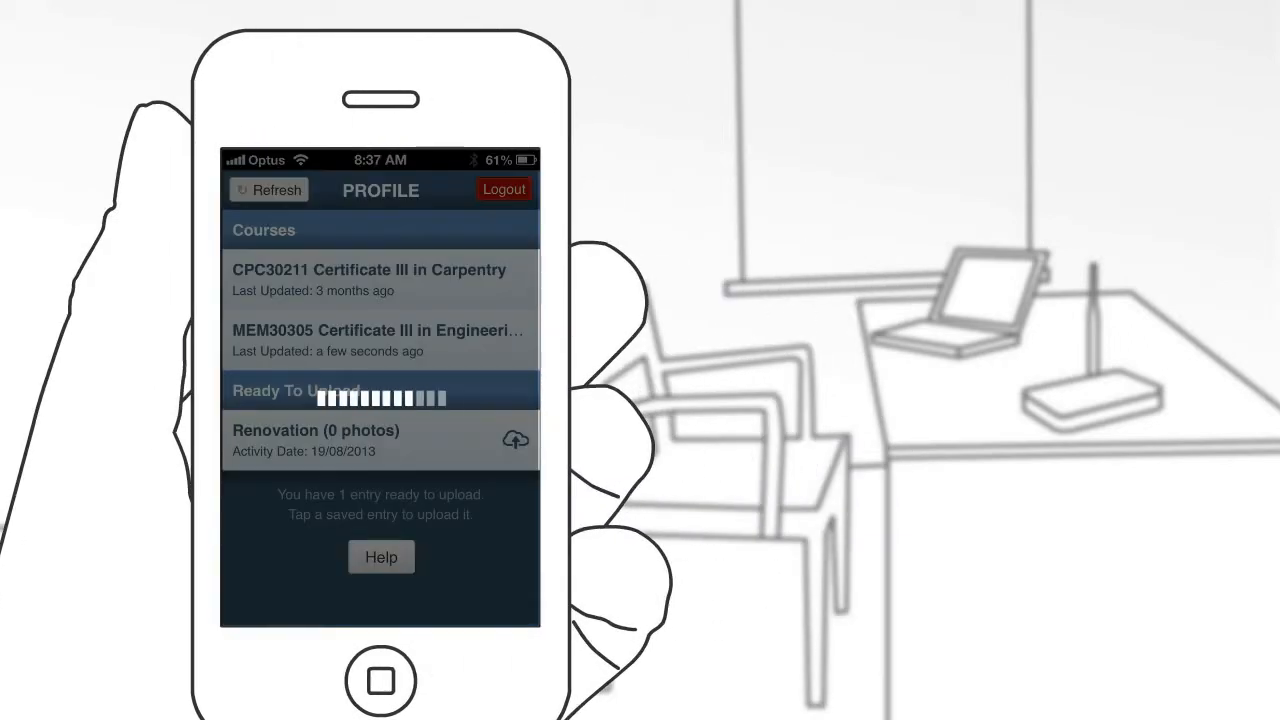
pyautogui.click(267, 189)
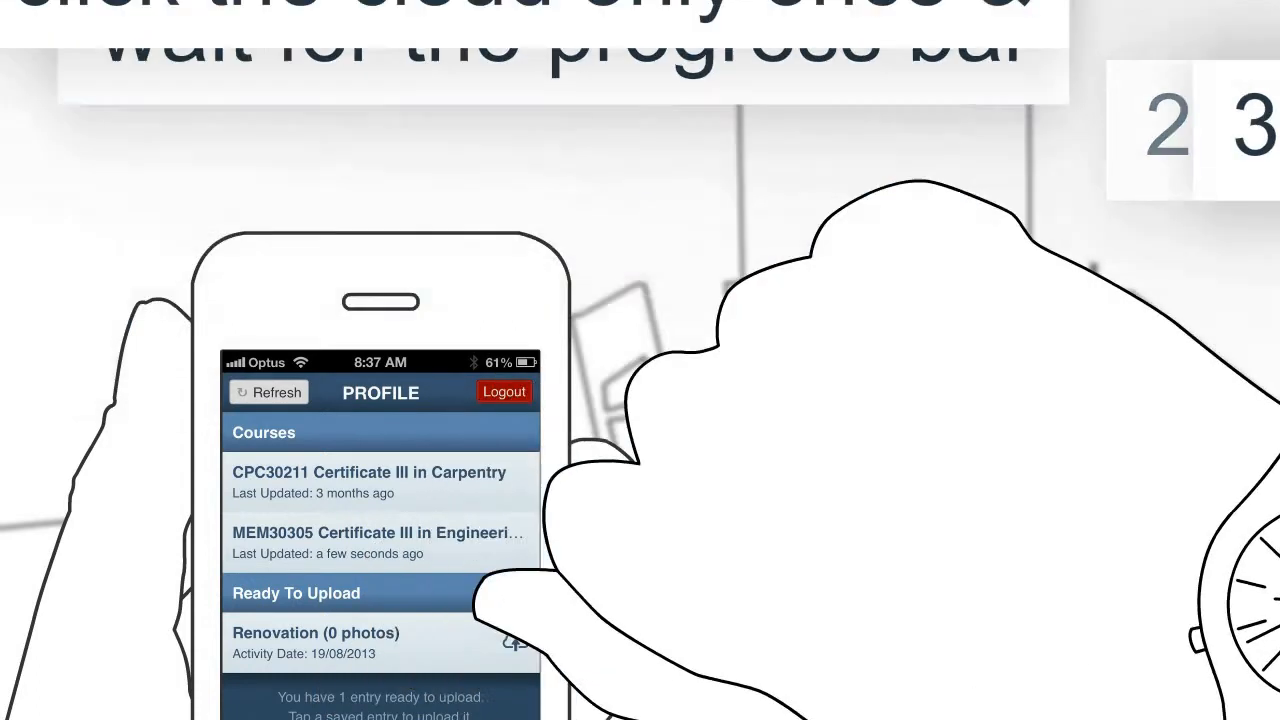
# Step: Upload the Renovation entry once and let the progress bar run
pyautogui.click(515, 640)
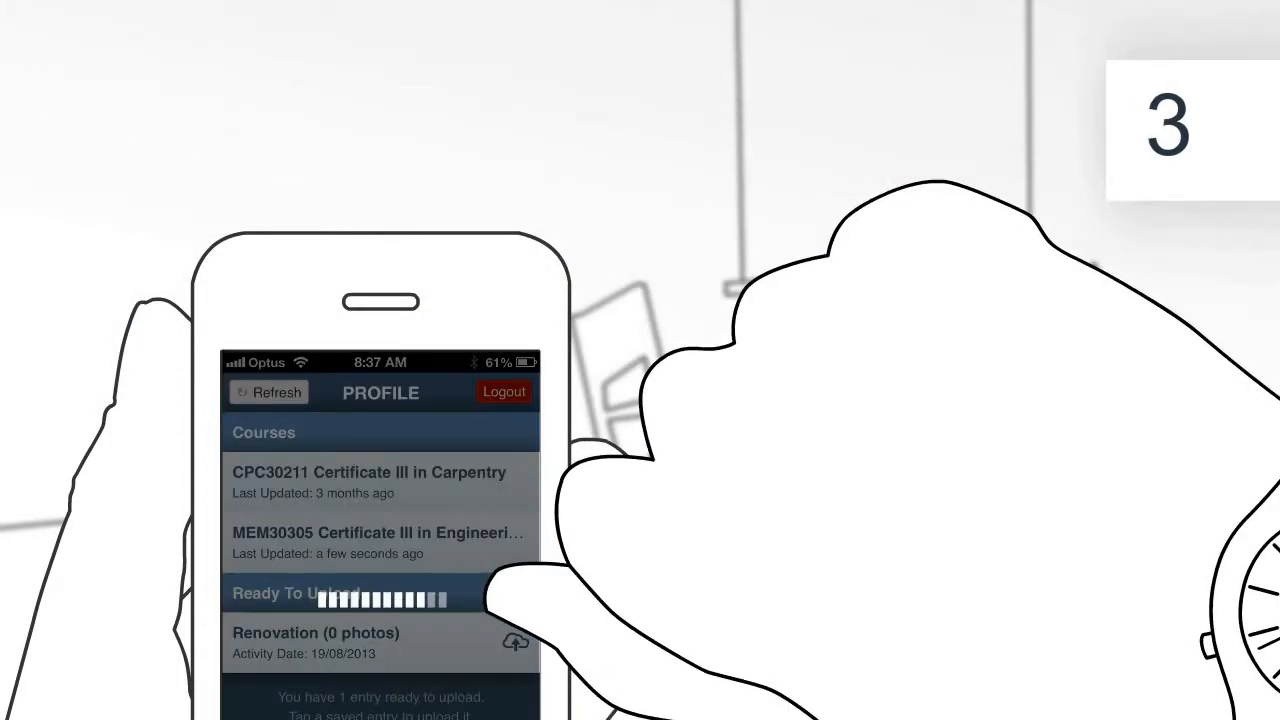